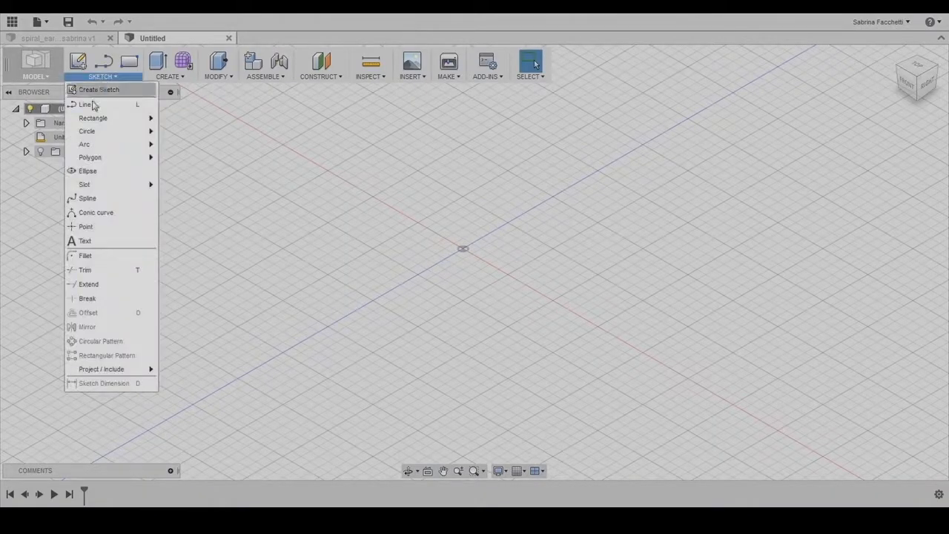
Draw a short line from the origin and a larger half-circle arc centred on it to start the spiral
{"action": "left_click", "coordinate": [98, 89]}
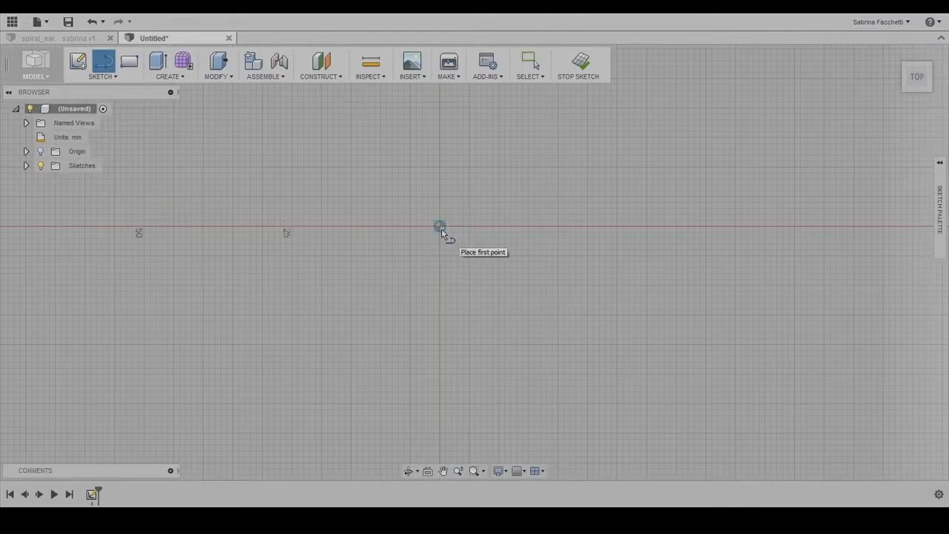
{"action": "left_click", "coordinate": [439, 225]}
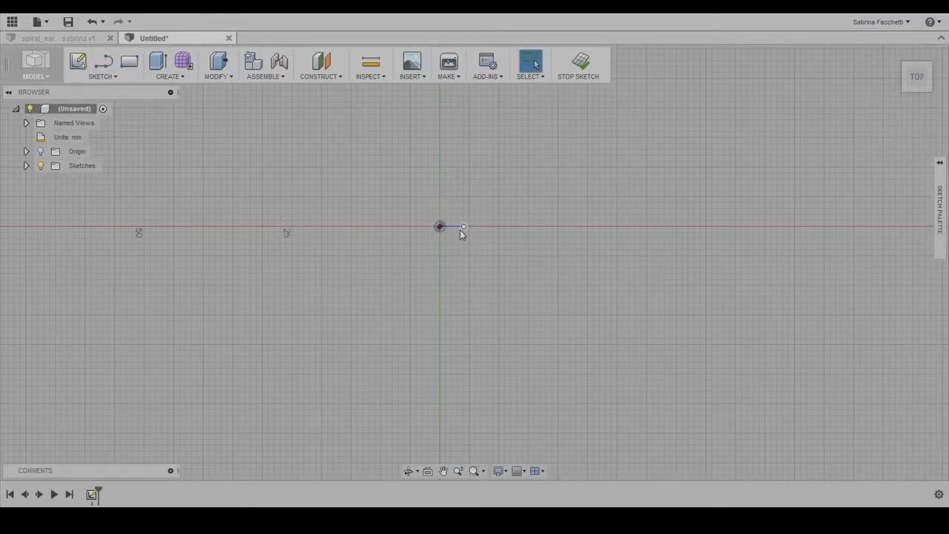
{"action": "mouse_move", "coordinate": [349, 181]}
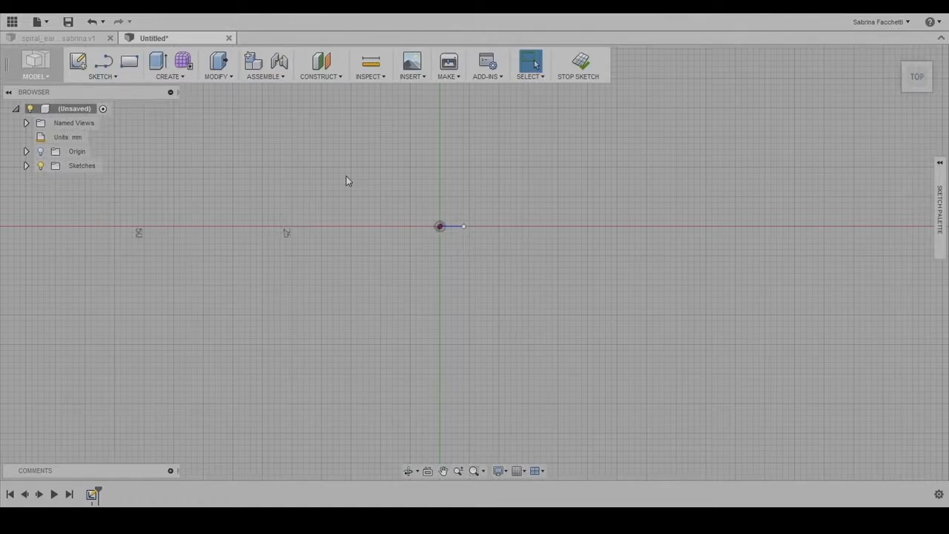
{"action": "left_click", "coordinate": [103, 65]}
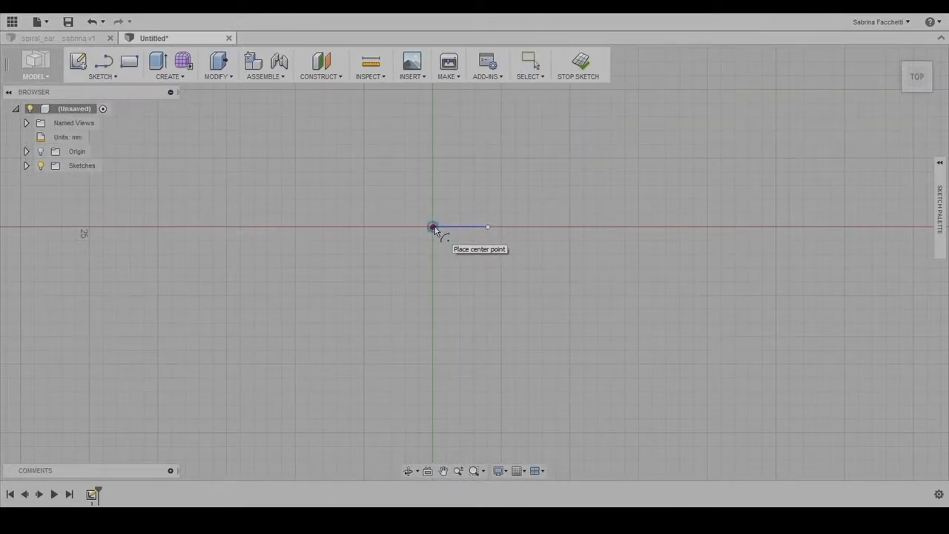
{"action": "left_click", "coordinate": [433, 227]}
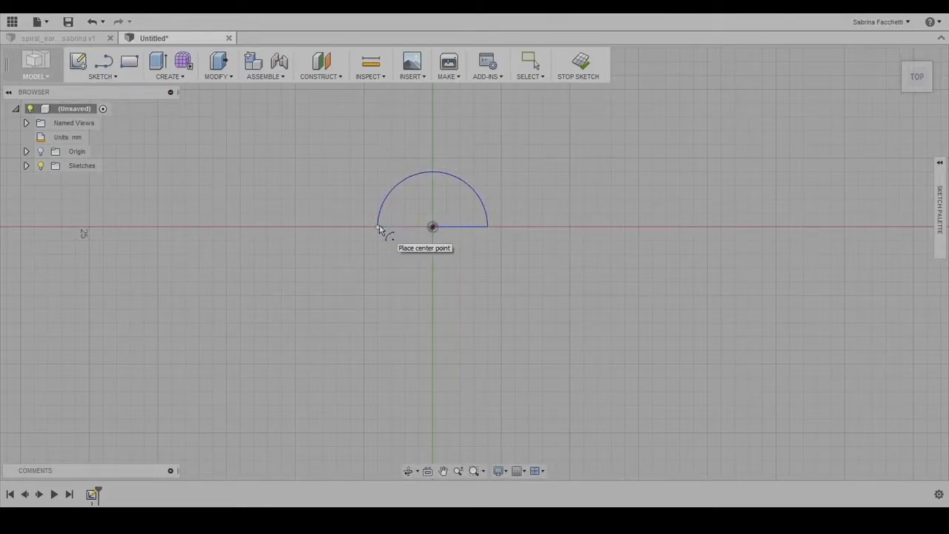
{"action": "mouse_move", "coordinate": [487, 234]}
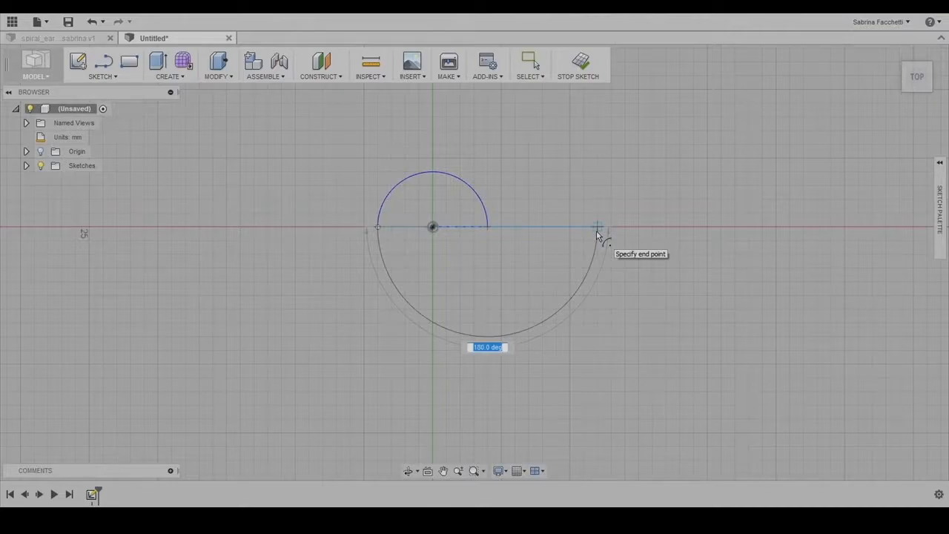
{"action": "left_click", "coordinate": [597, 227]}
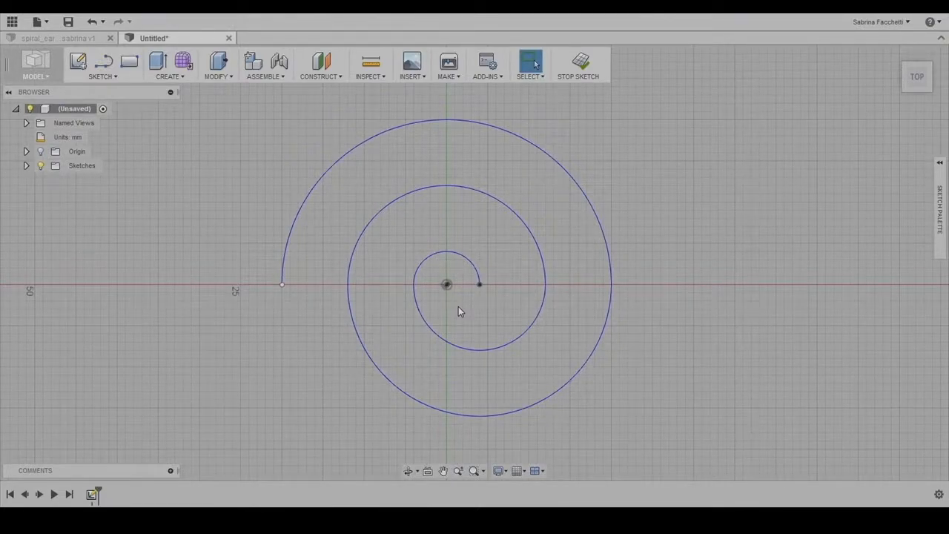
{"action": "mouse_move", "coordinate": [169, 67]}
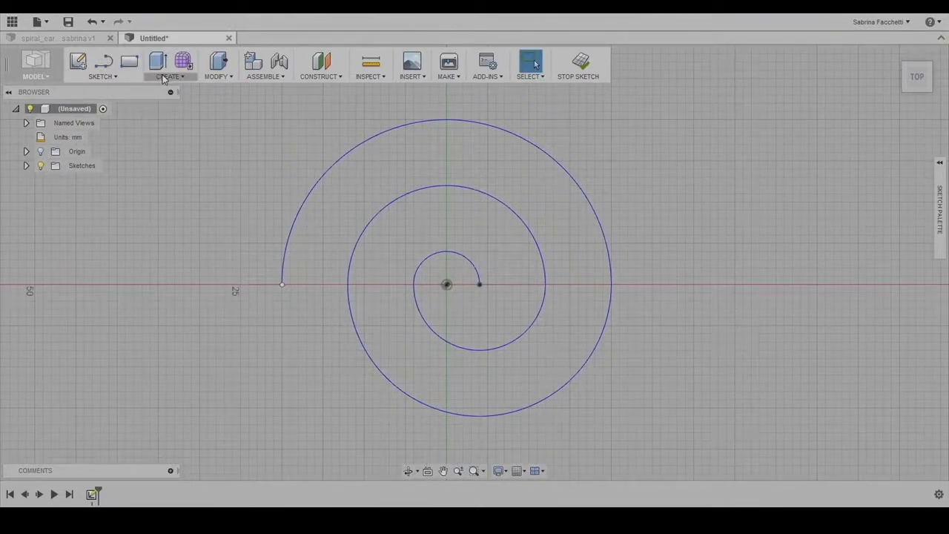
Sweep a 1 mm section pipe along the entire spiral path
{"action": "left_click", "coordinate": [169, 65]}
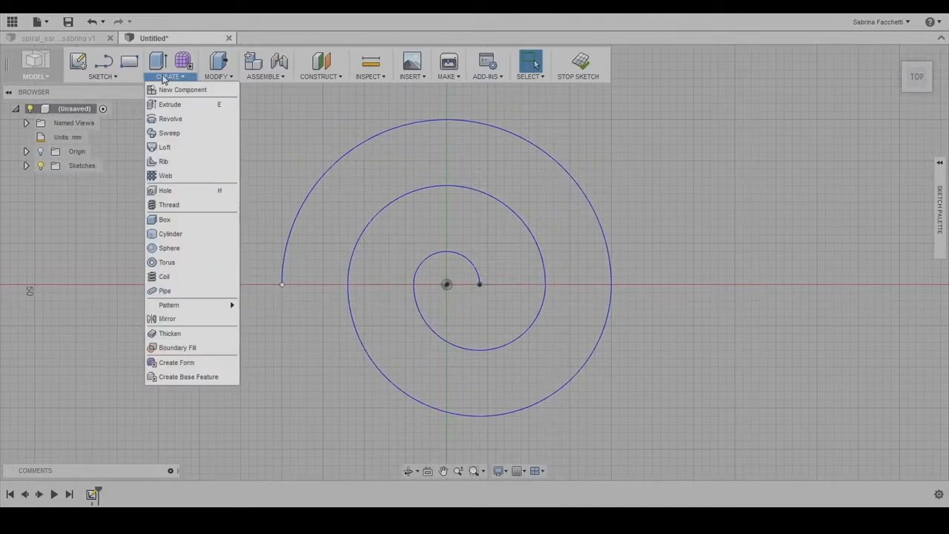
{"action": "left_click", "coordinate": [165, 289]}
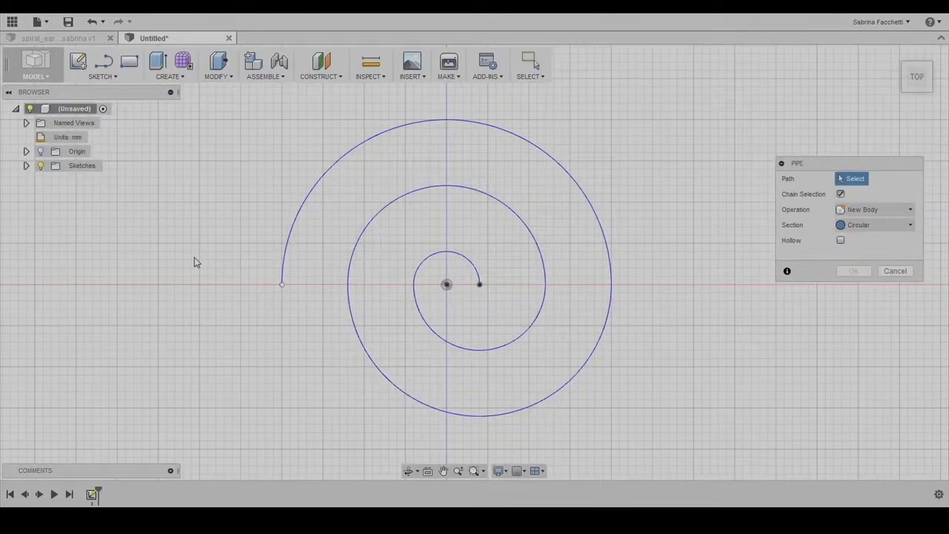
{"action": "mouse_move", "coordinate": [300, 211]}
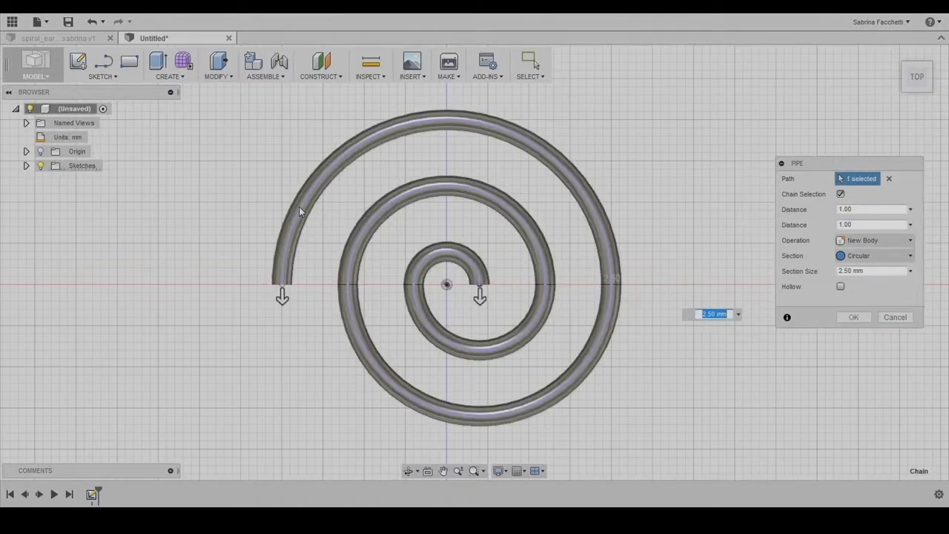
{"action": "mouse_move", "coordinate": [575, 284]}
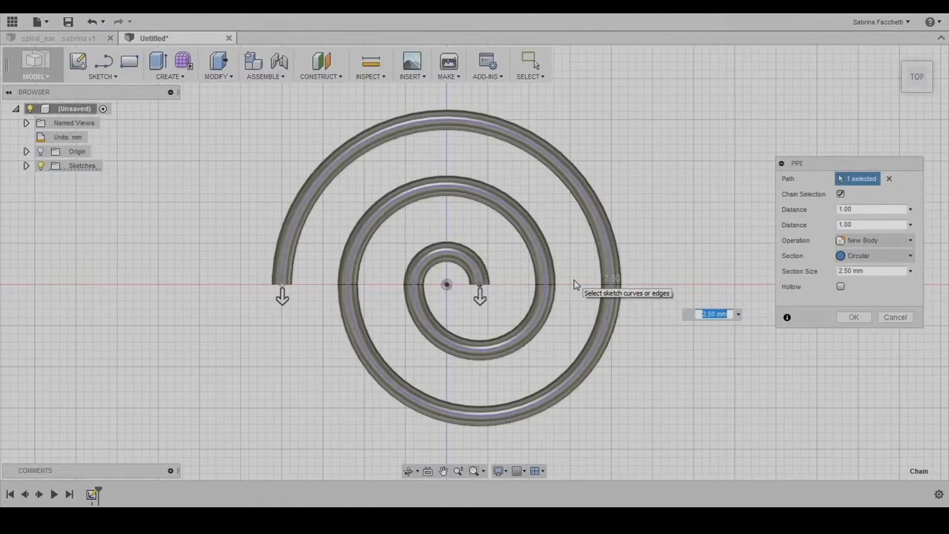
{"action": "type", "text": "1"}
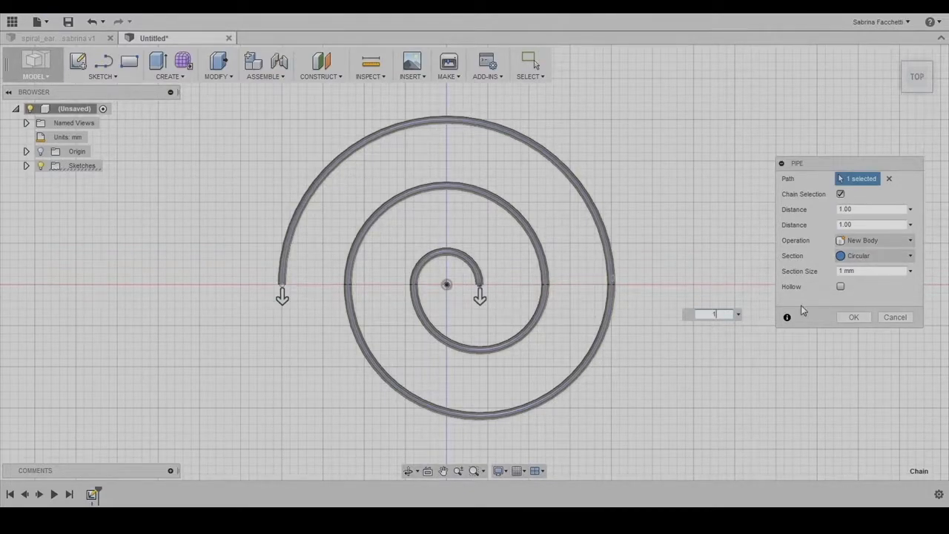
{"action": "left_click", "coordinate": [854, 317]}
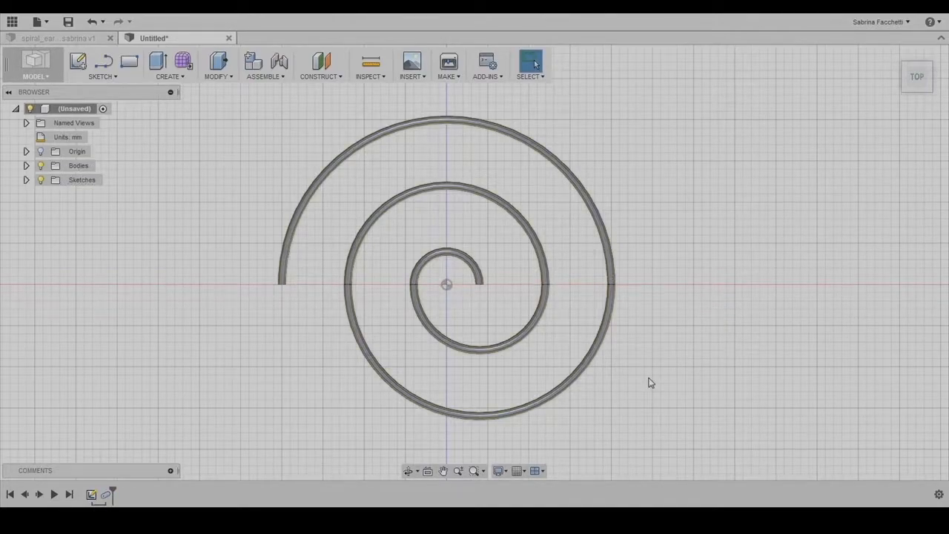
{"action": "mouse_move", "coordinate": [655, 362]}
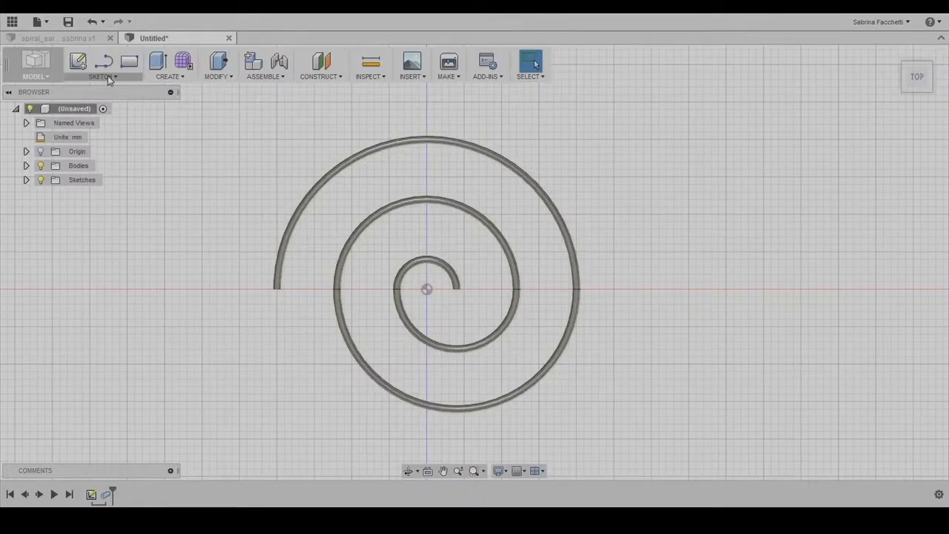
Add a second 2 mm pipe along the inner arcs, leaving the outermost arc thin
{"action": "left_click", "coordinate": [101, 67]}
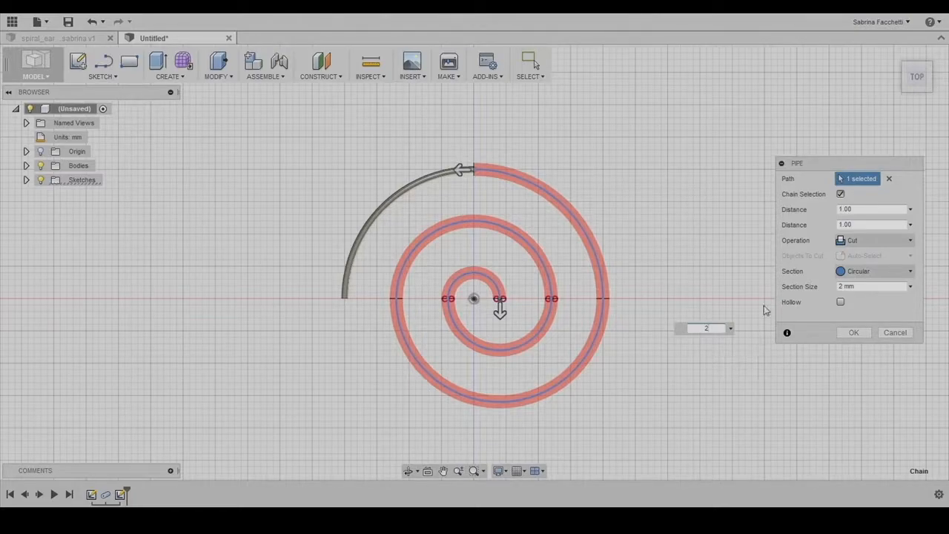
{"action": "left_click", "coordinate": [874, 240]}
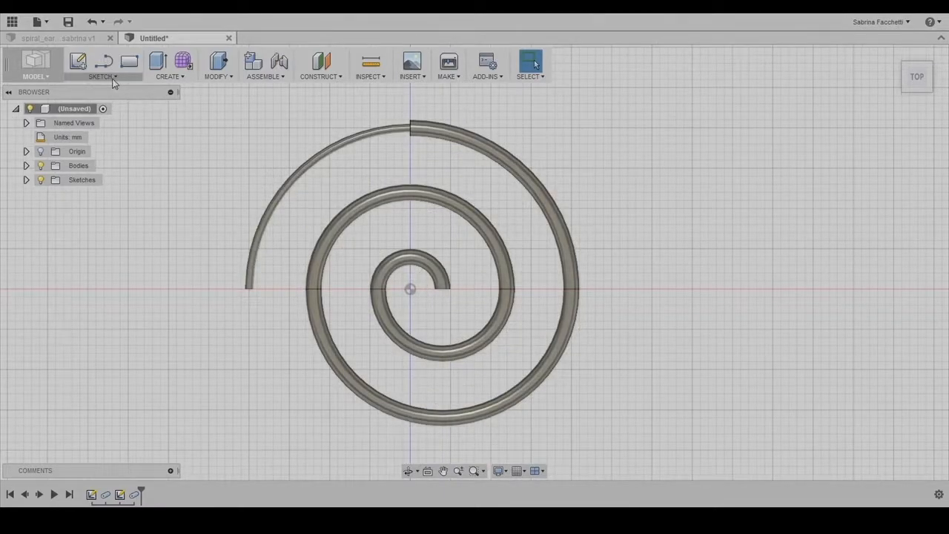
Sketch a 4 mm centre-diameter circle beside the spiral's inner end and select its profile
{"action": "left_click", "coordinate": [102, 77]}
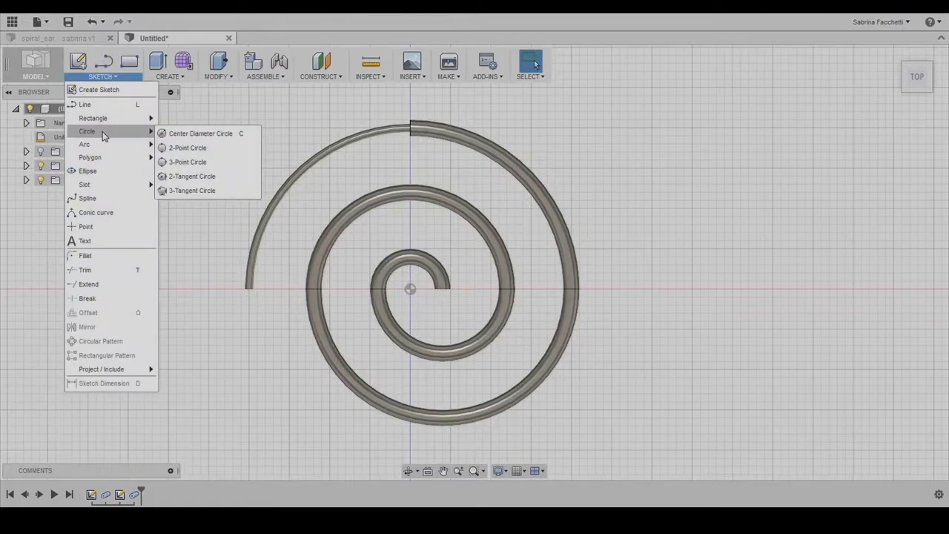
{"action": "mouse_move", "coordinate": [200, 133]}
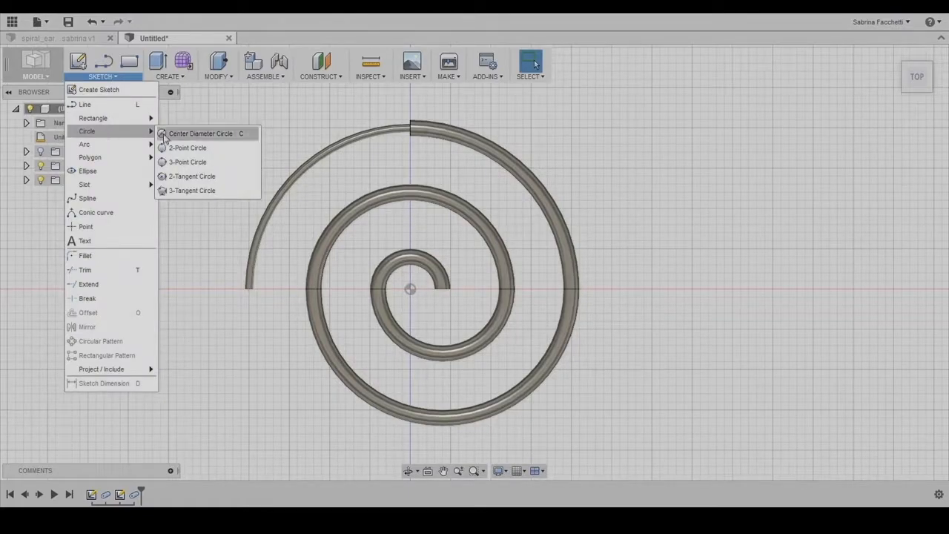
{"action": "mouse_move", "coordinate": [200, 143]}
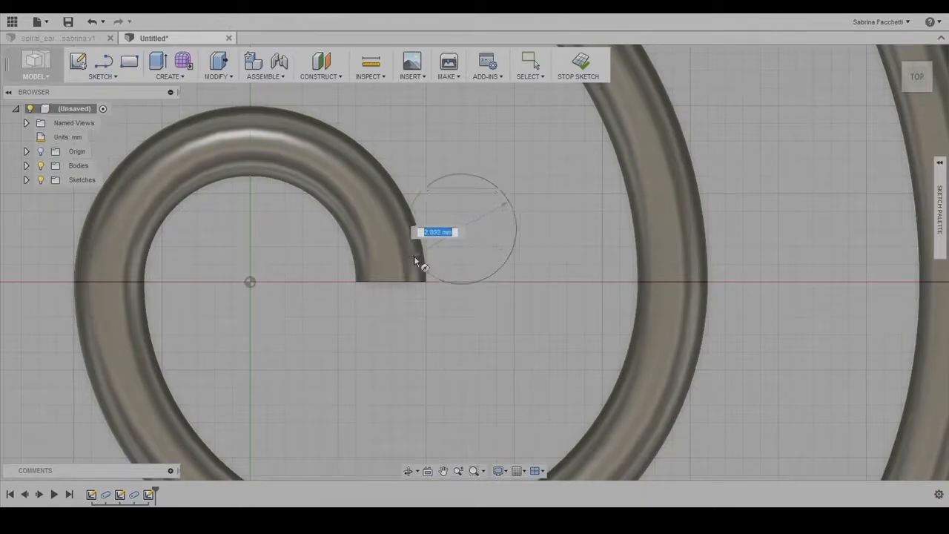
{"action": "type", "text": "4"}
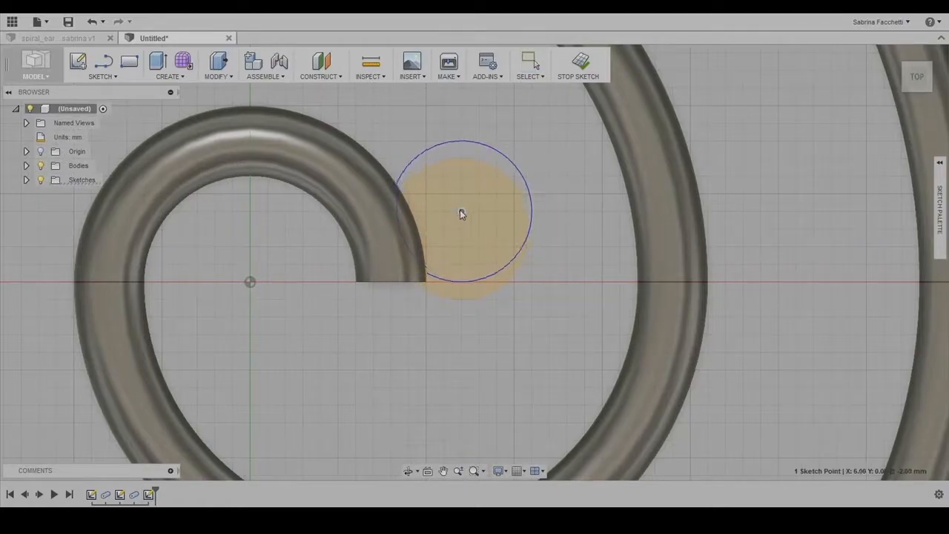
{"action": "left_click", "coordinate": [531, 62]}
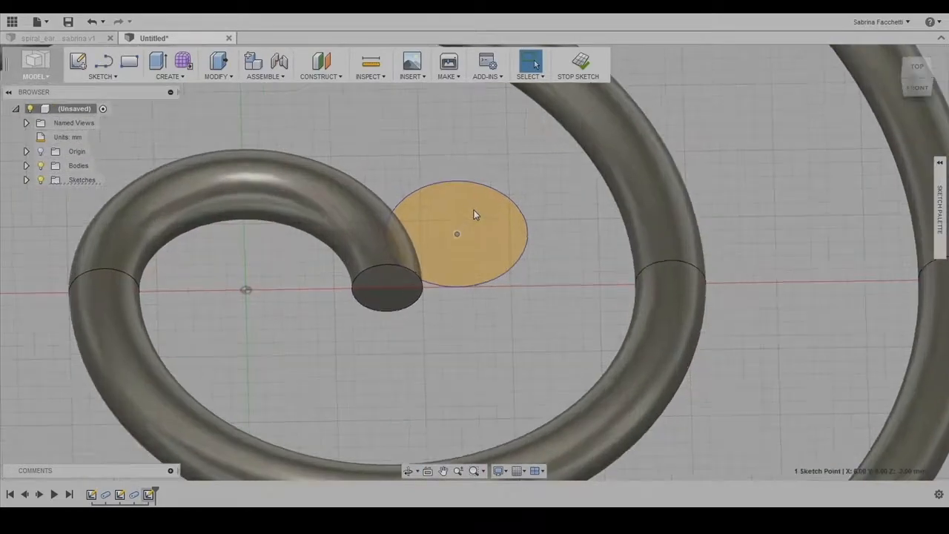
{"action": "left_click", "coordinate": [169, 65]}
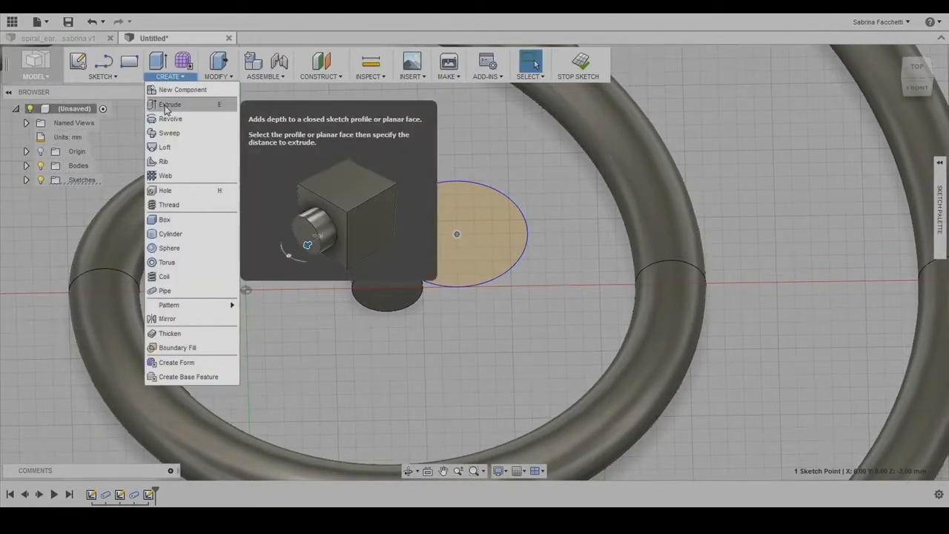
Extrude the circle 0.5 mm to each side as a disk joined to the spiral body
{"action": "left_click", "coordinate": [169, 104]}
{"action": "type", "text": "0.9"}
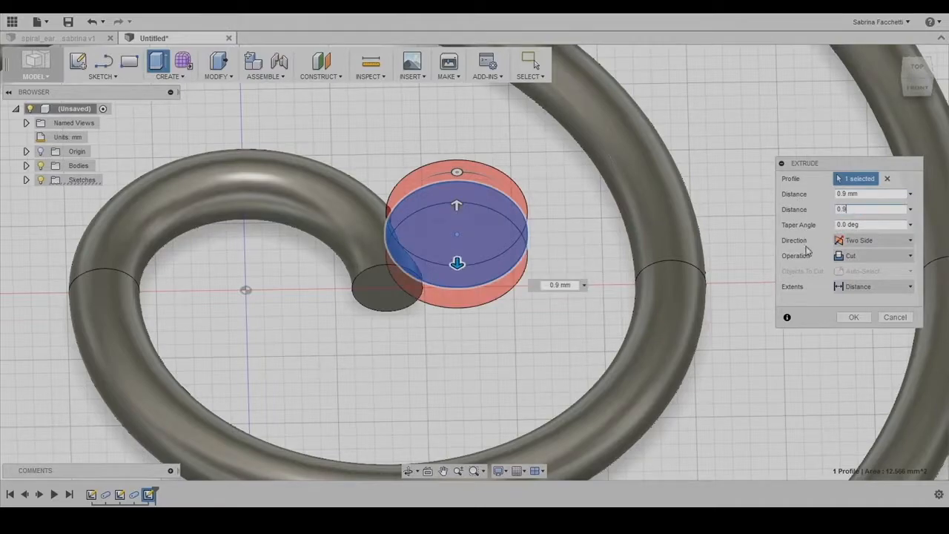
{"action": "left_click", "coordinate": [871, 255]}
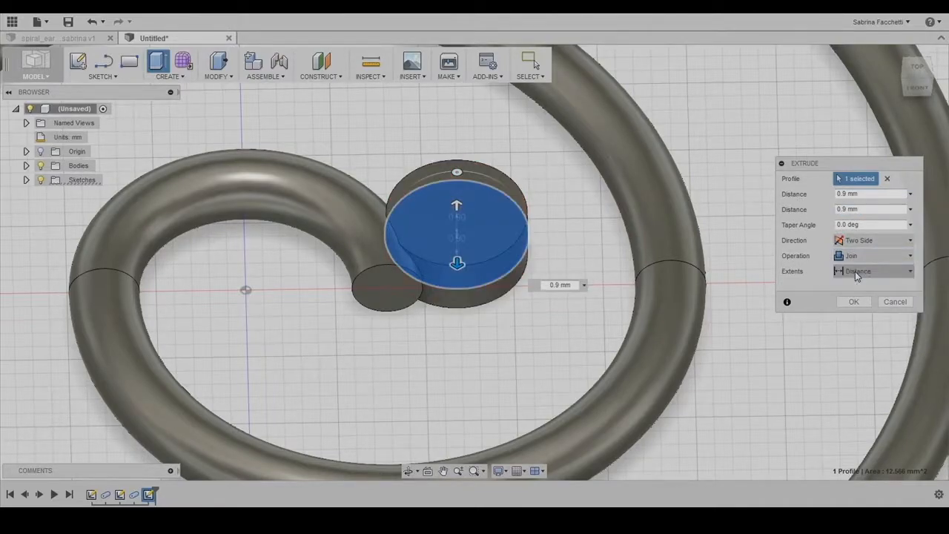
{"action": "left_click", "coordinate": [854, 301]}
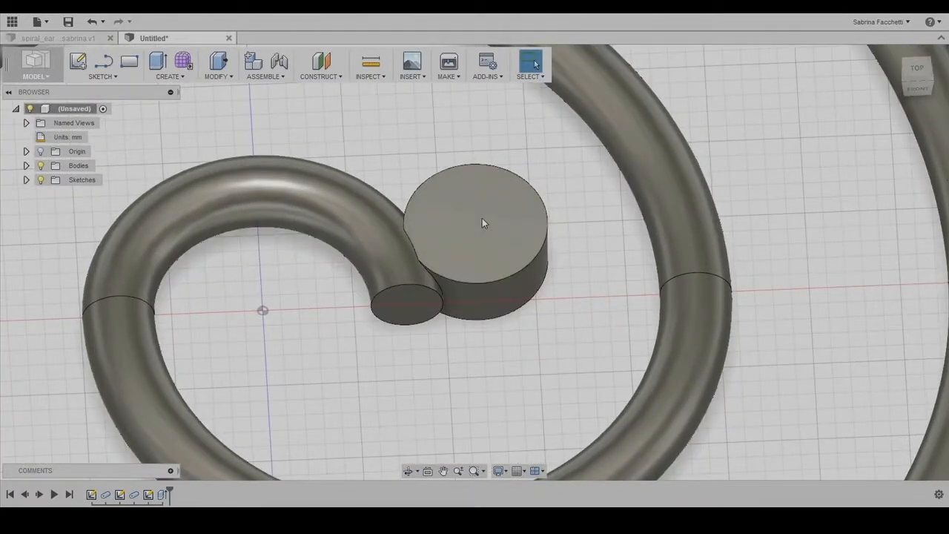
{"action": "left_click", "coordinate": [217, 65]}
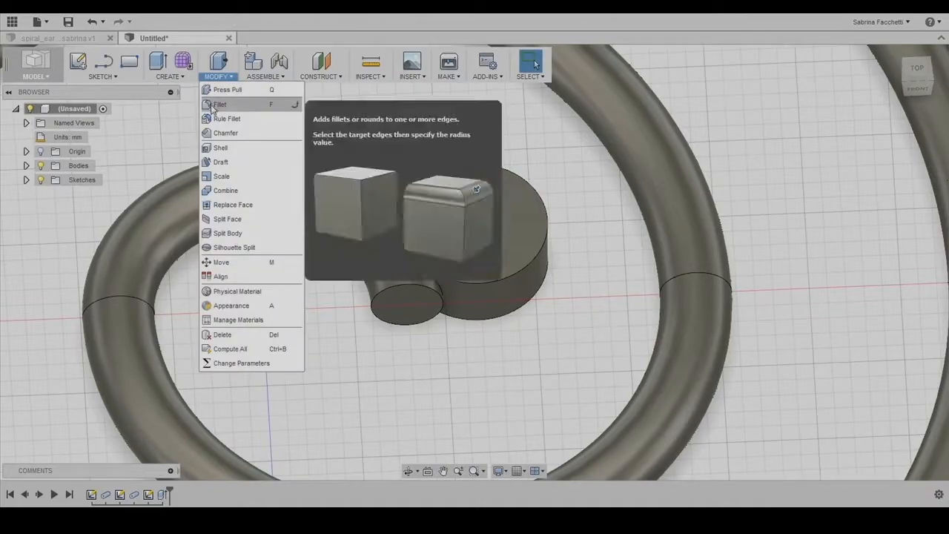
Fillet the disk's two circular edges with a 0.5 mm radius
{"action": "left_click", "coordinate": [220, 104]}
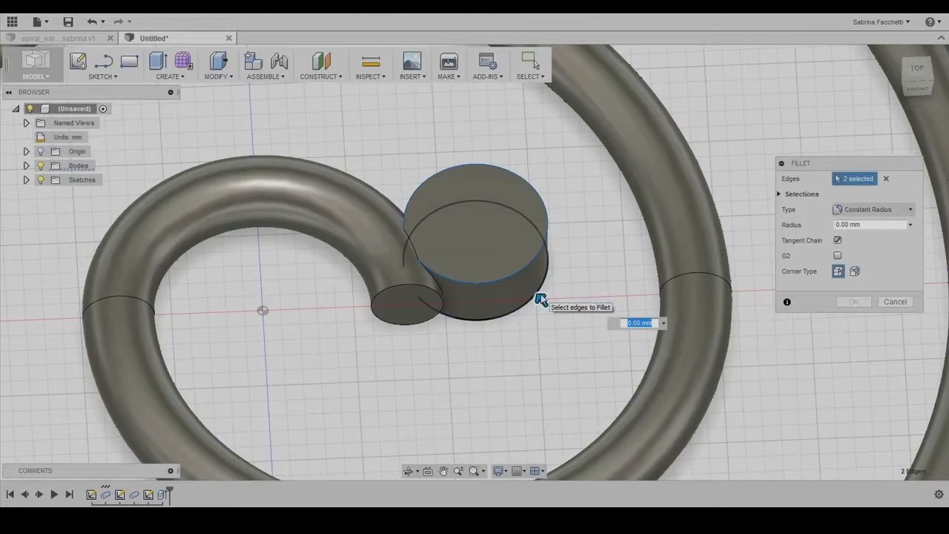
{"action": "type", "text": "0.5"}
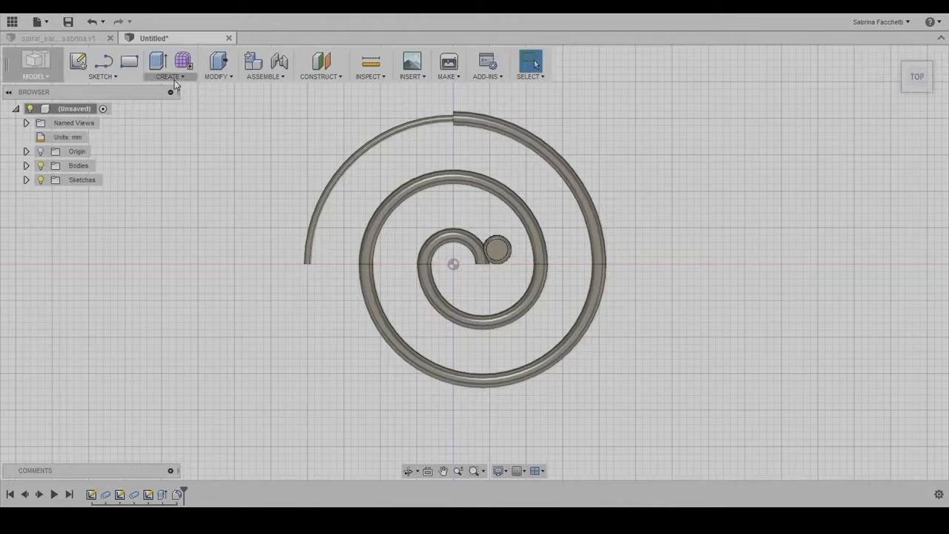
Start a Pattern on Path using the disk features with the spiral sketch as the path
{"action": "left_click", "coordinate": [169, 67]}
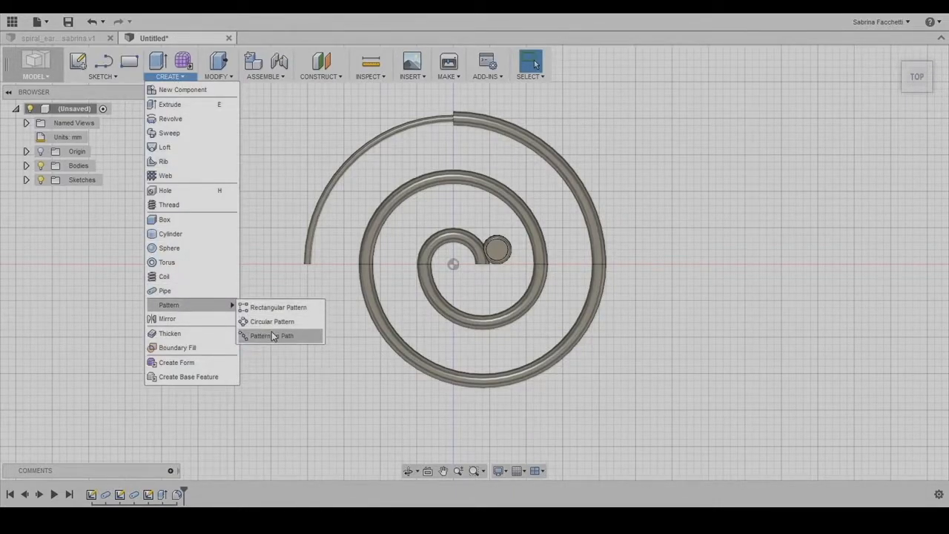
{"action": "left_click", "coordinate": [270, 335]}
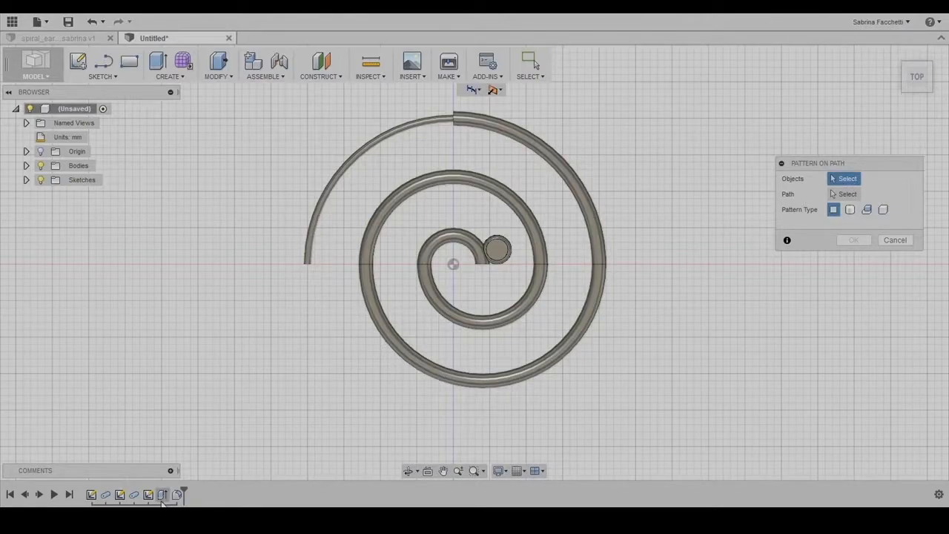
{"action": "mouse_move", "coordinate": [162, 496]}
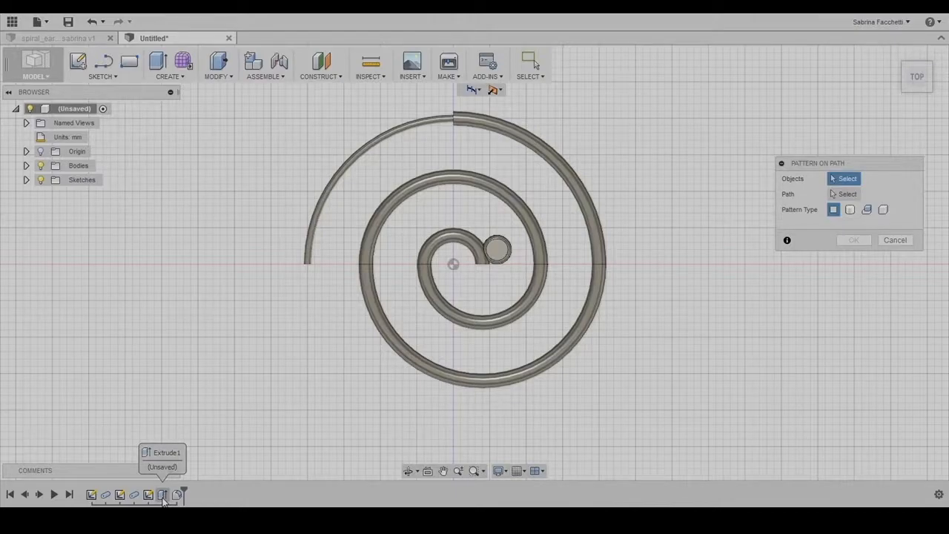
{"action": "left_click", "coordinate": [495, 249]}
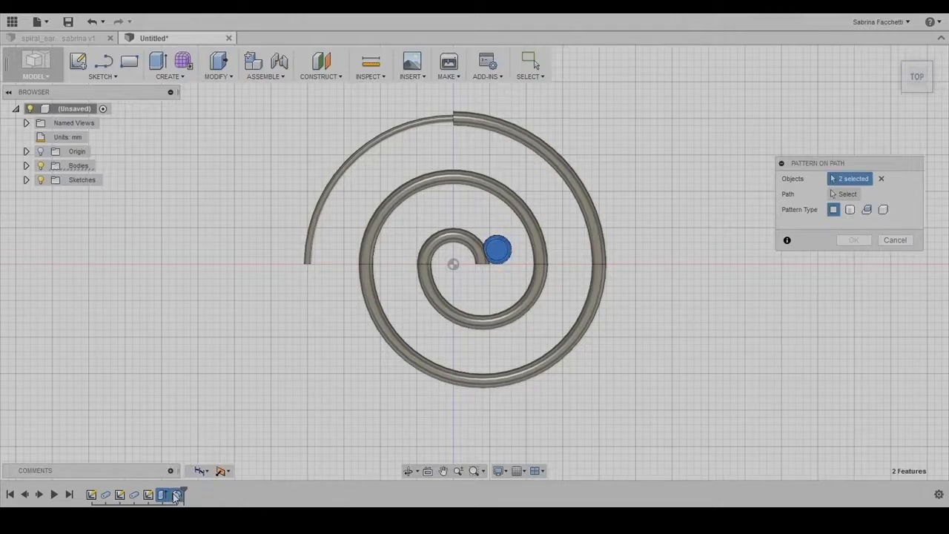
{"action": "left_click", "coordinate": [849, 193]}
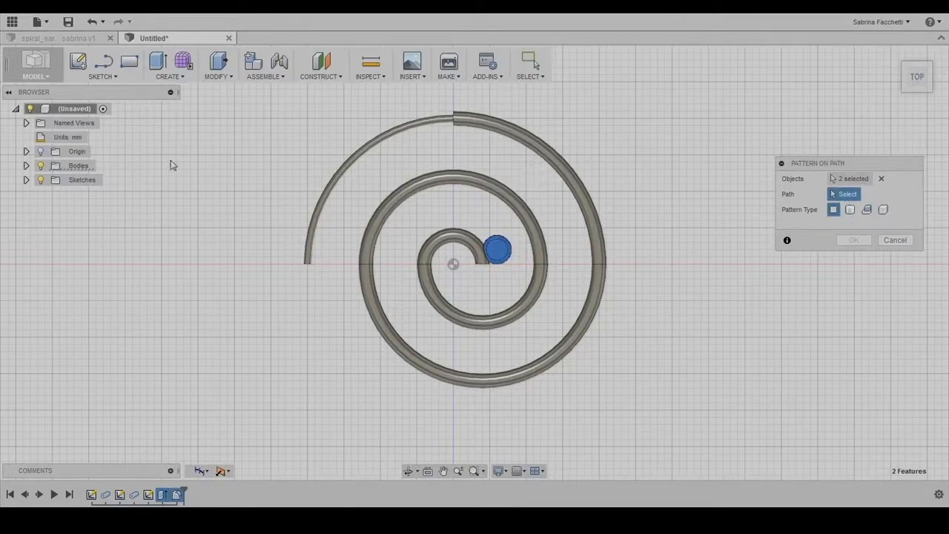
{"action": "left_click", "coordinate": [25, 179]}
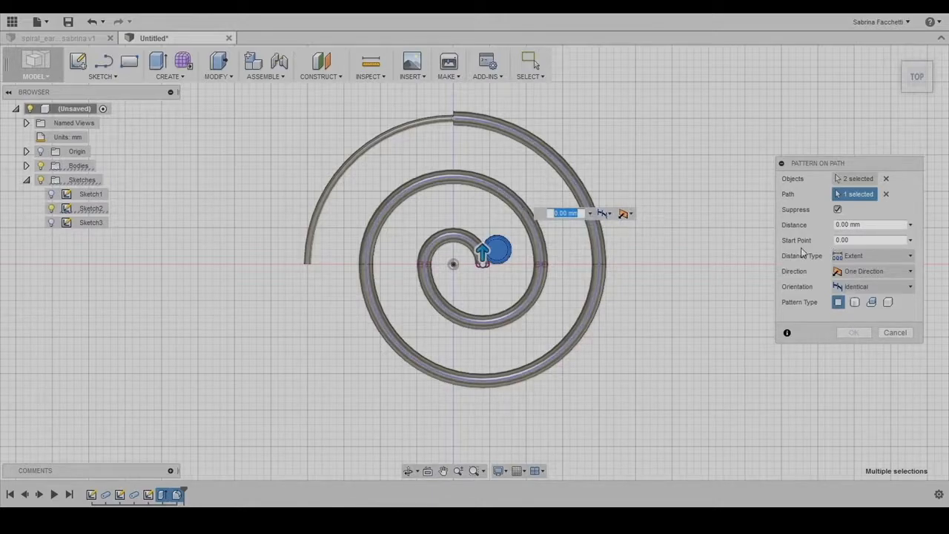
{"action": "mouse_move", "coordinate": [792, 264]}
{"action": "type", "text": "155"}
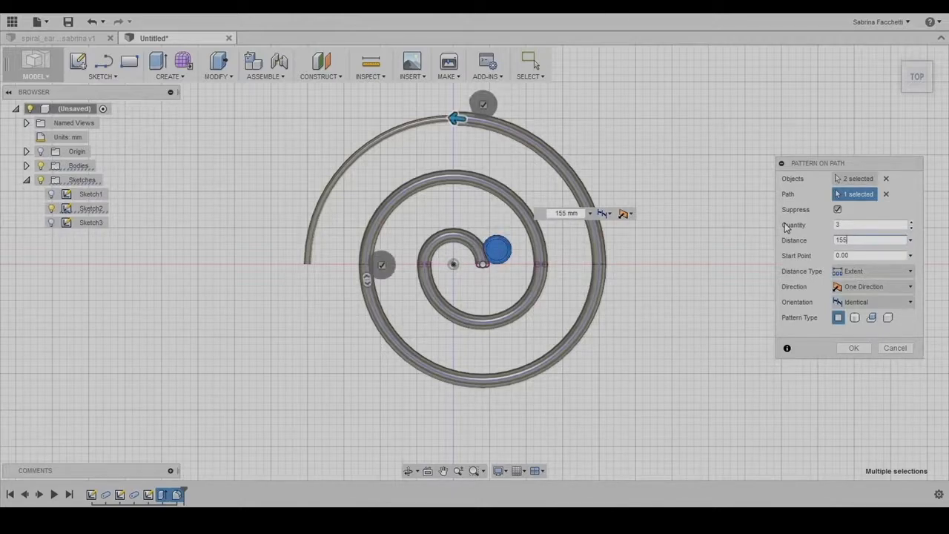
{"action": "mouse_move", "coordinate": [824, 231]}
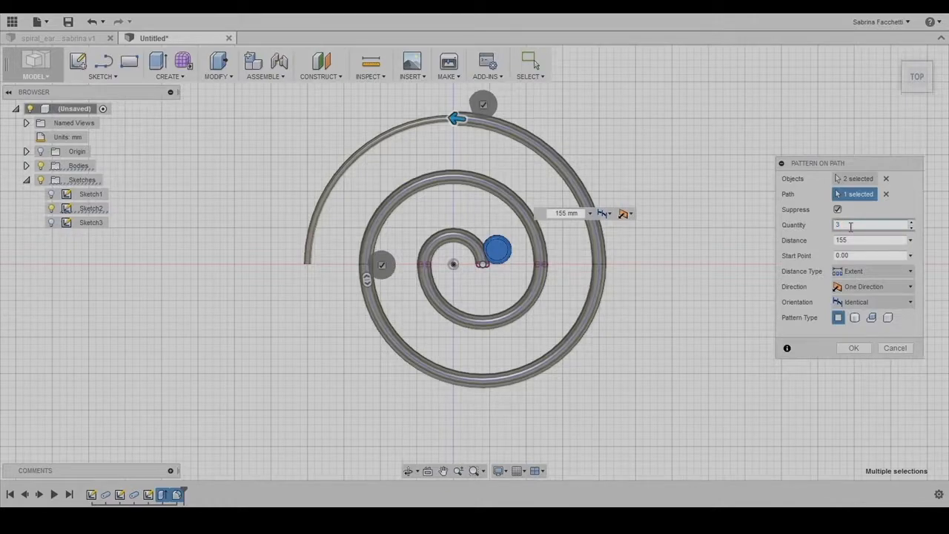
Set quantity 35 with Path Direction orientation and apply the disk pattern
{"action": "type", "text": "35"}
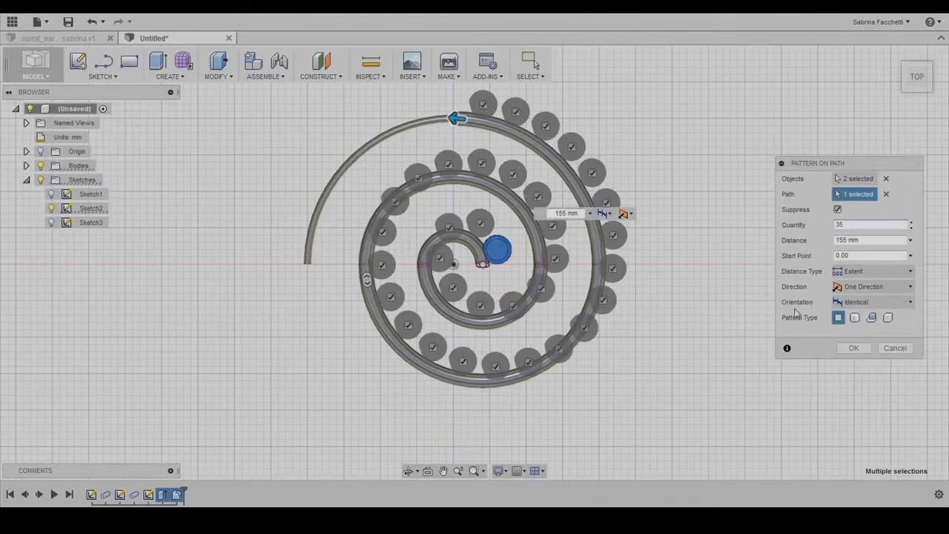
{"action": "left_click", "coordinate": [872, 302]}
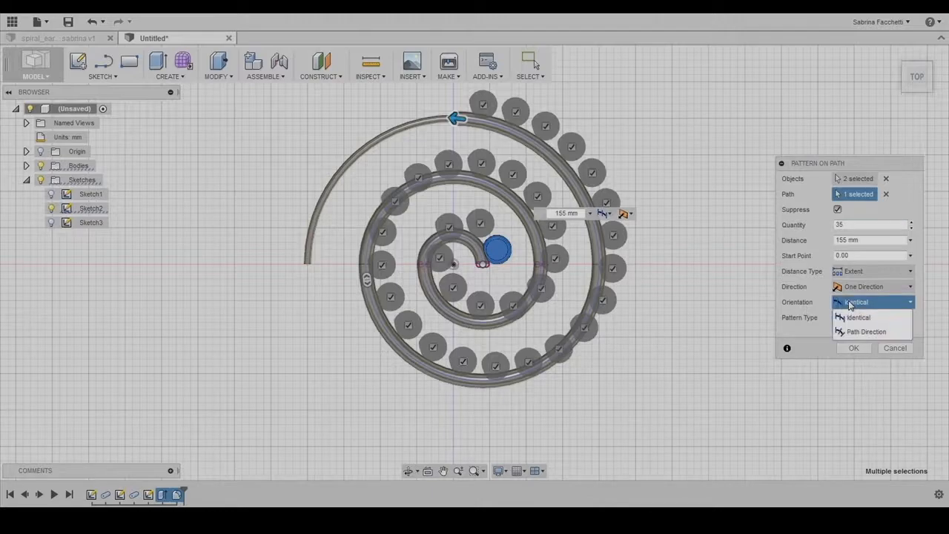
{"action": "left_click", "coordinate": [866, 332]}
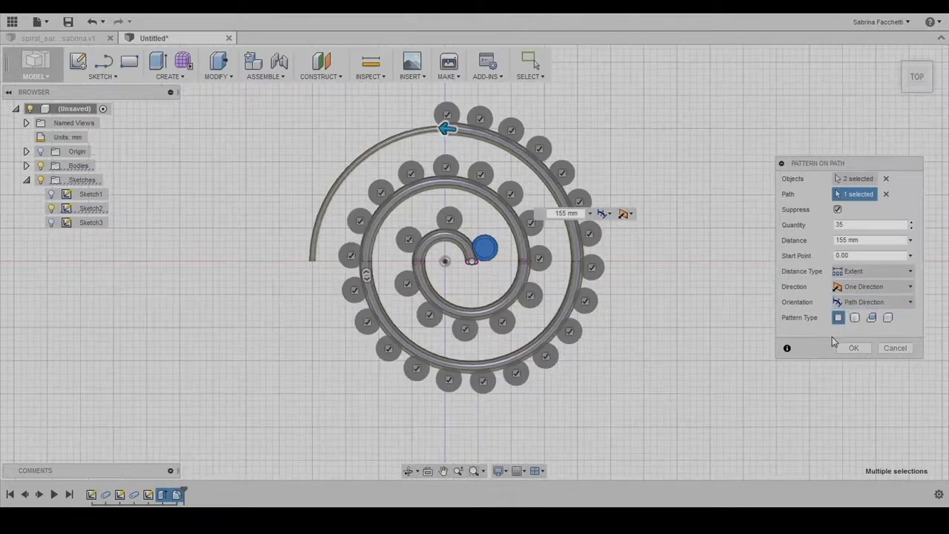
{"action": "left_click", "coordinate": [854, 347]}
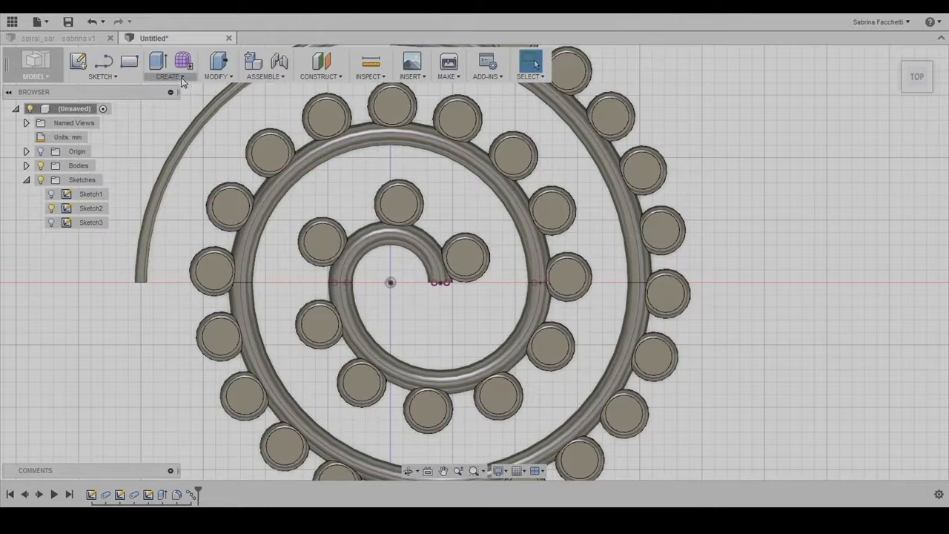
Create a sphere centred on the innermost disk's top face
{"action": "left_click", "coordinate": [169, 77]}
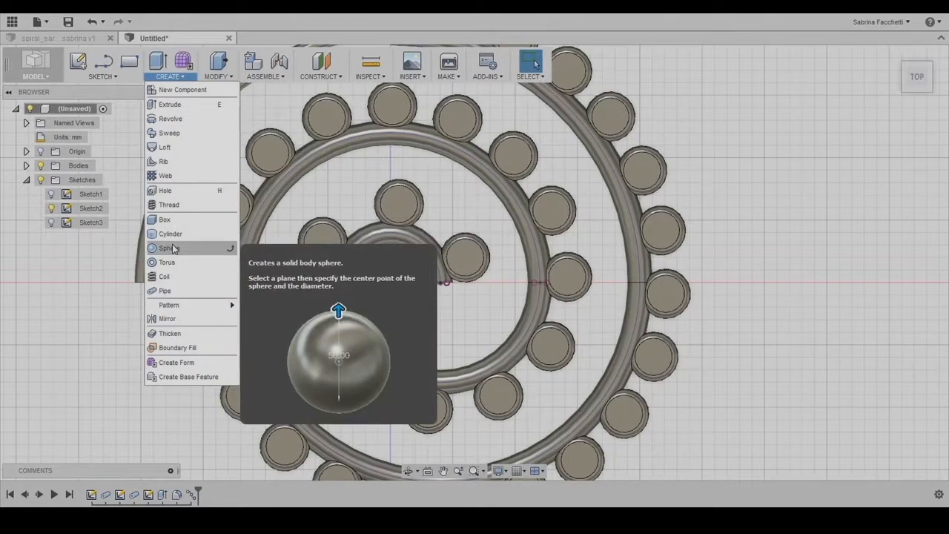
{"action": "left_click", "coordinate": [166, 248]}
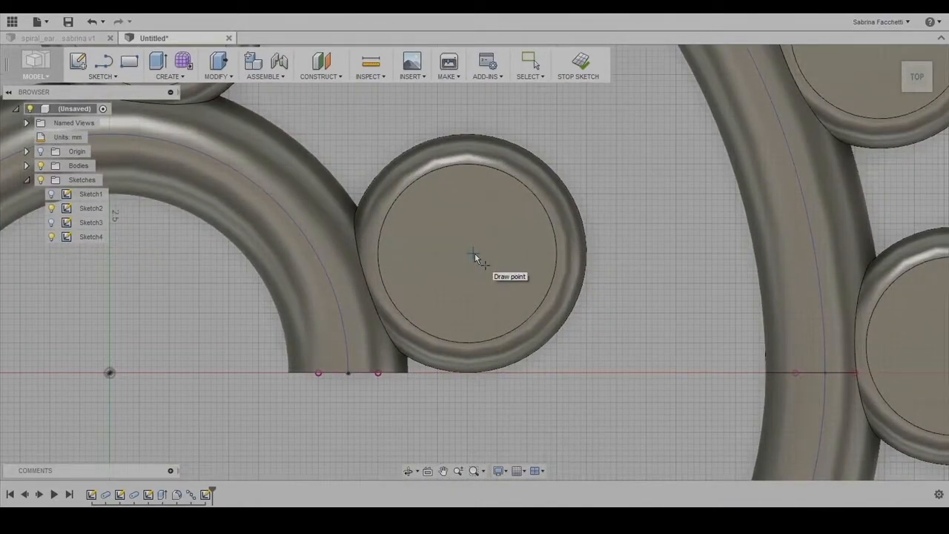
{"action": "left_click", "coordinate": [468, 255]}
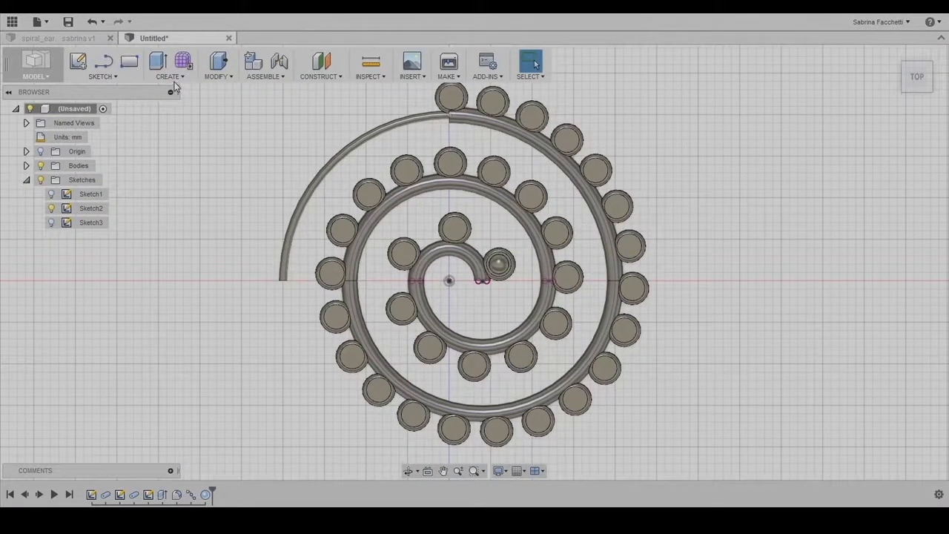
Pattern the sphere along the spiral path so each of the 35 disks carries one
{"action": "left_click", "coordinate": [169, 66]}
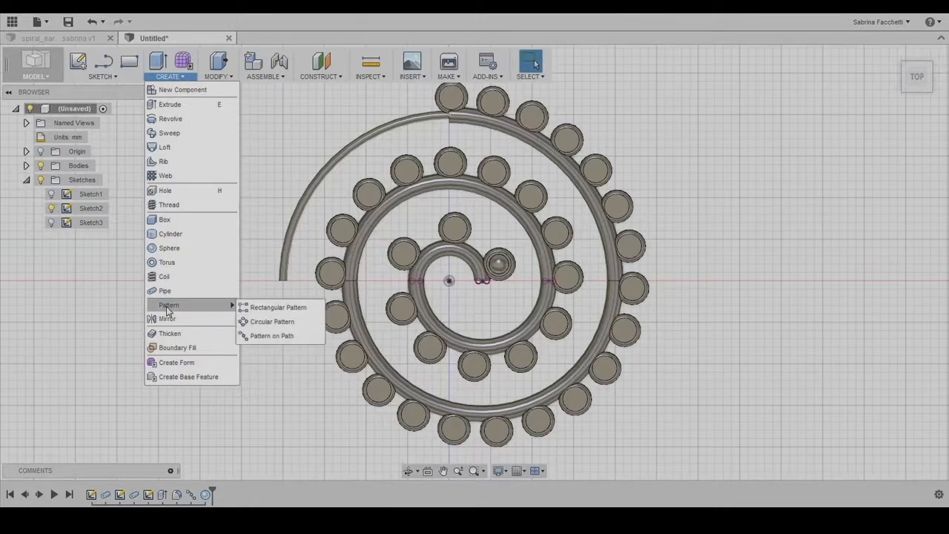
{"action": "left_click", "coordinate": [272, 335]}
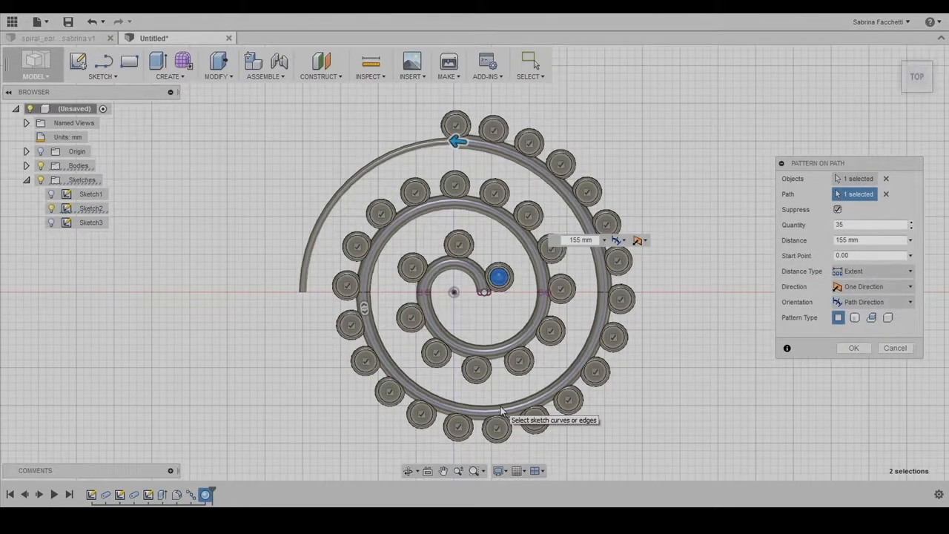
{"action": "left_click", "coordinate": [854, 347]}
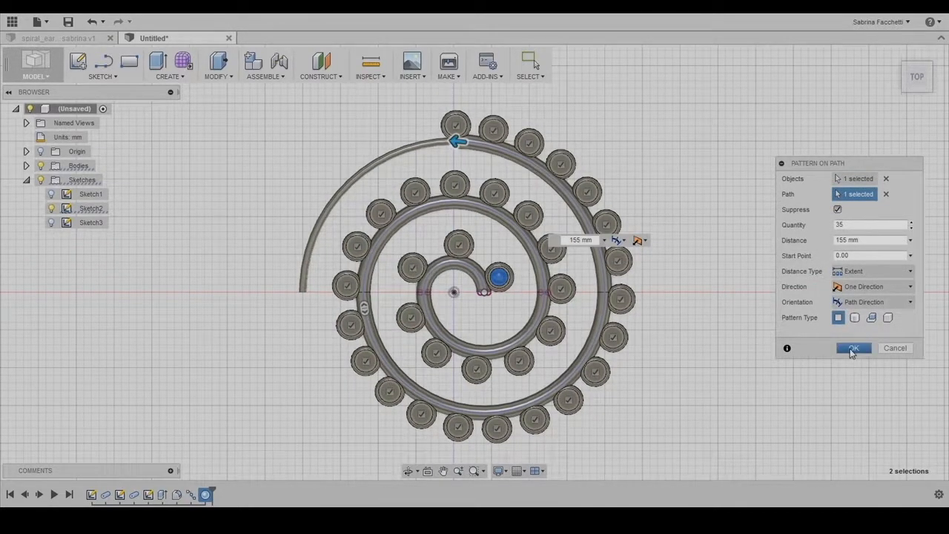
{"action": "left_click", "coordinate": [854, 347]}
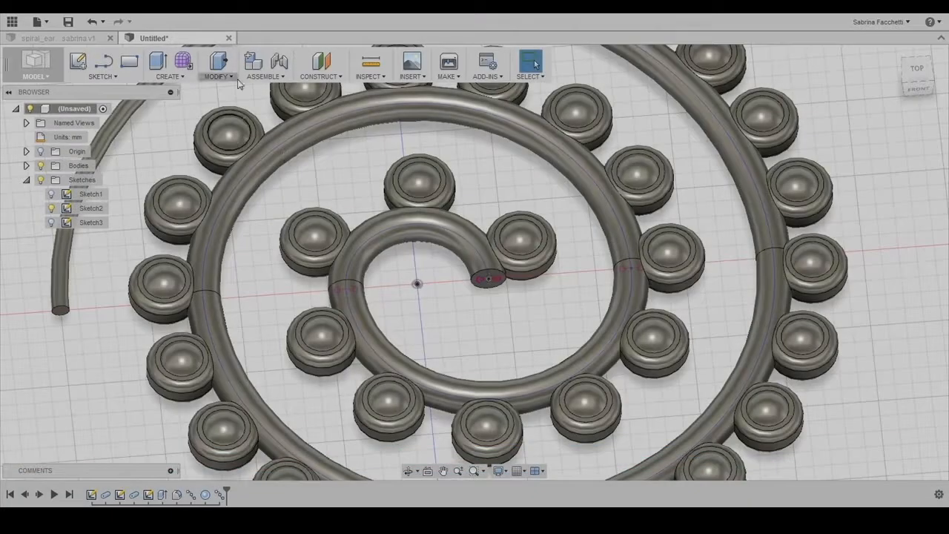
Round the inner and outer end edges of the spiral pipe with a 0.5 mm fillet
{"action": "left_click", "coordinate": [216, 65]}
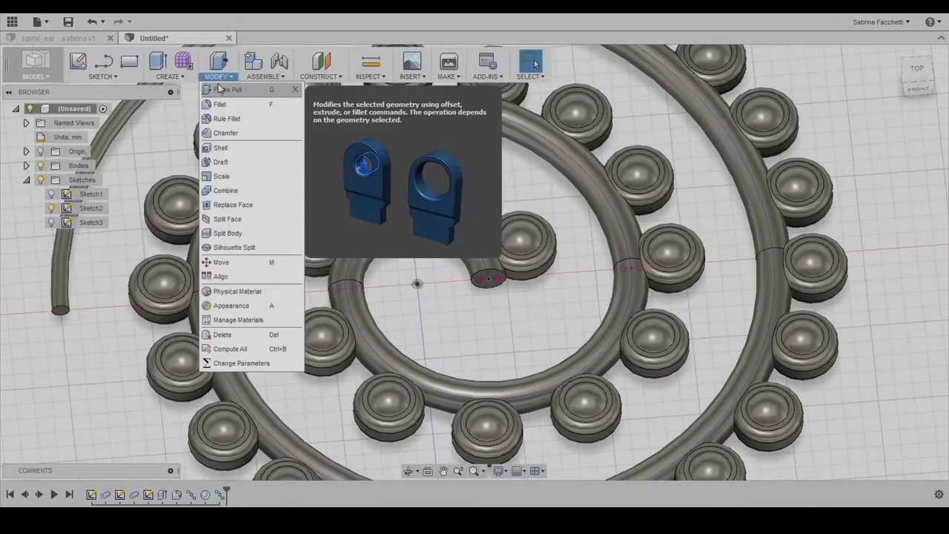
{"action": "left_click", "coordinate": [219, 104]}
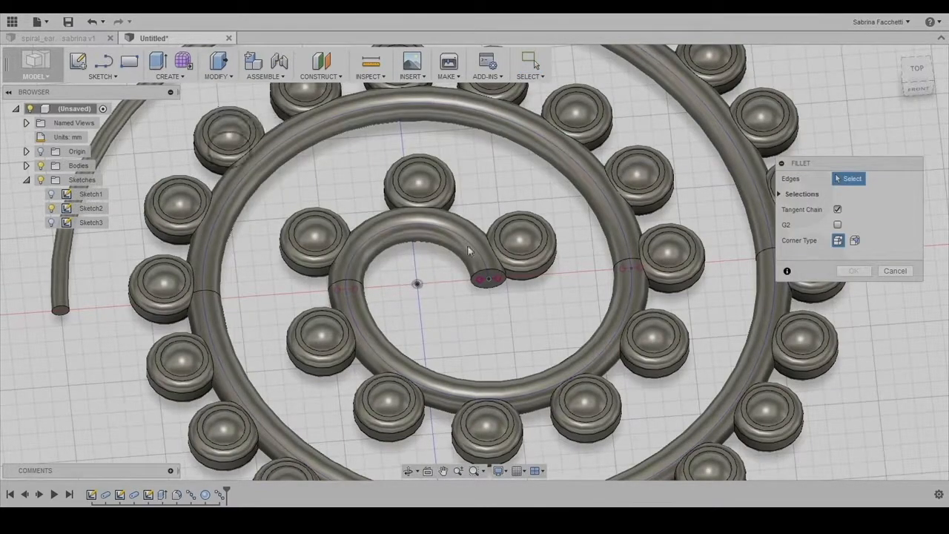
{"action": "left_click", "coordinate": [486, 275]}
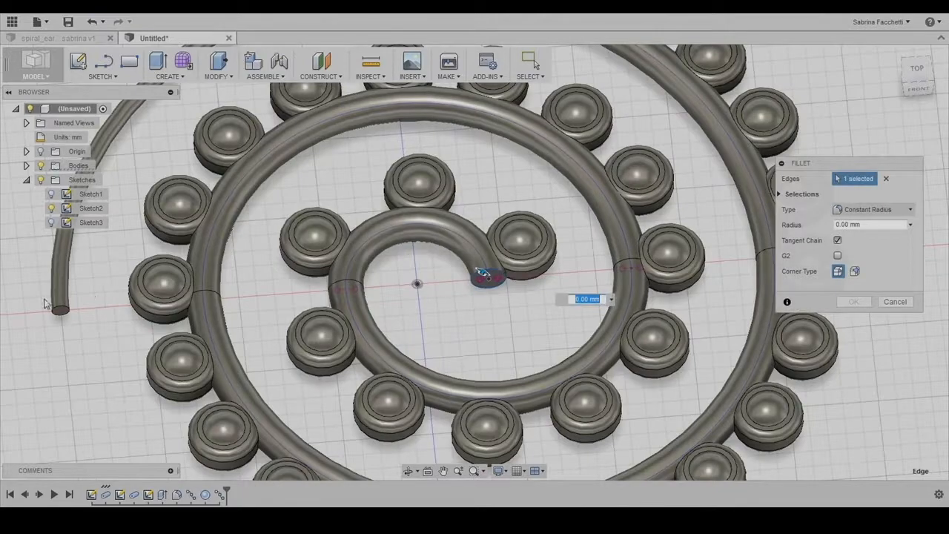
{"action": "left_click", "coordinate": [57, 307]}
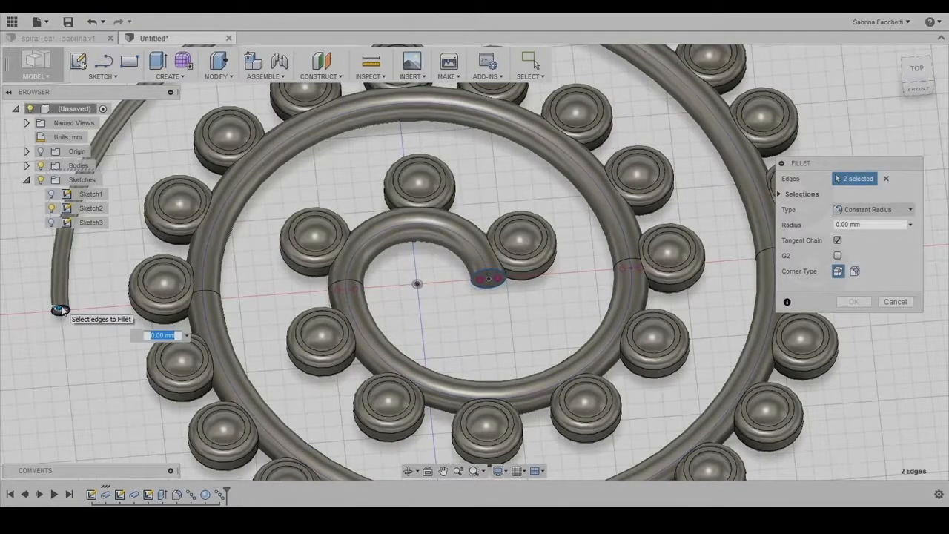
{"action": "type", "text": "0.5"}
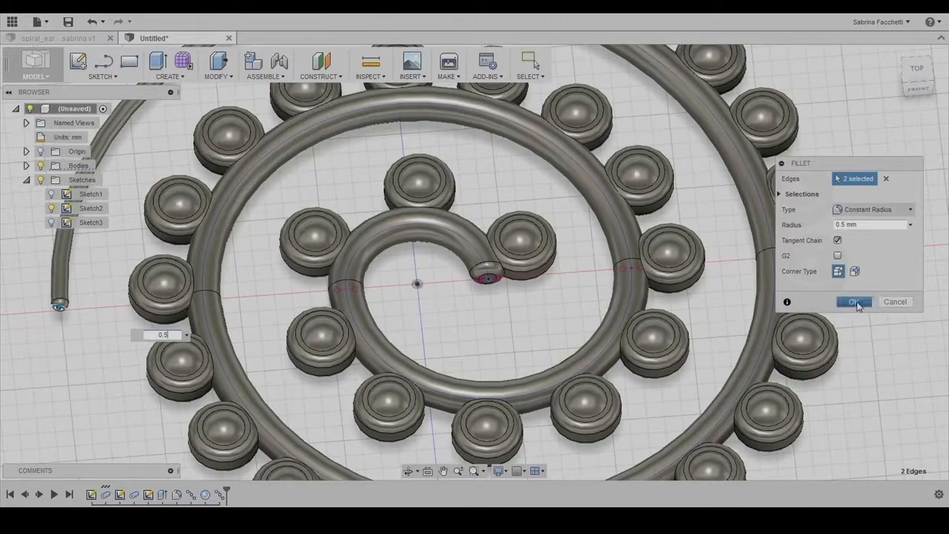
{"action": "left_click", "coordinate": [853, 302]}
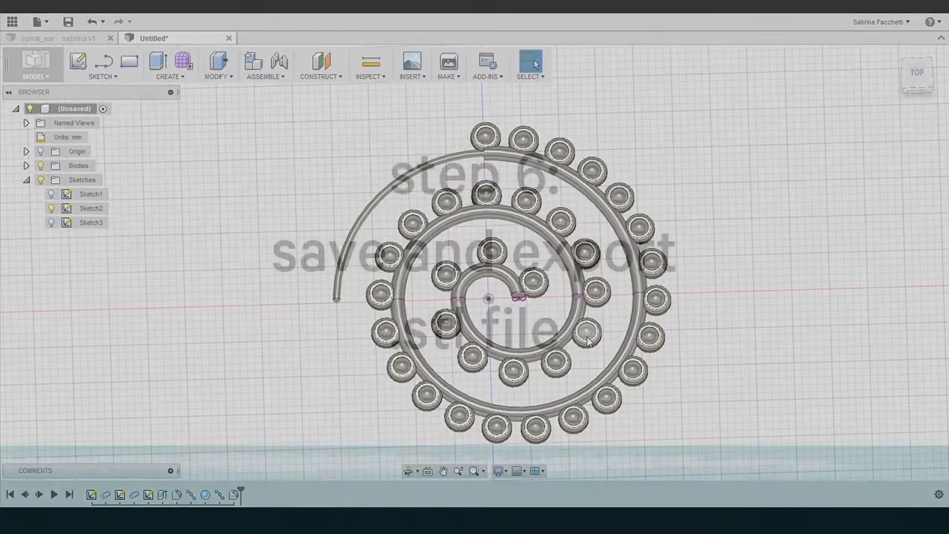
{"action": "mouse_move", "coordinate": [38, 22]}
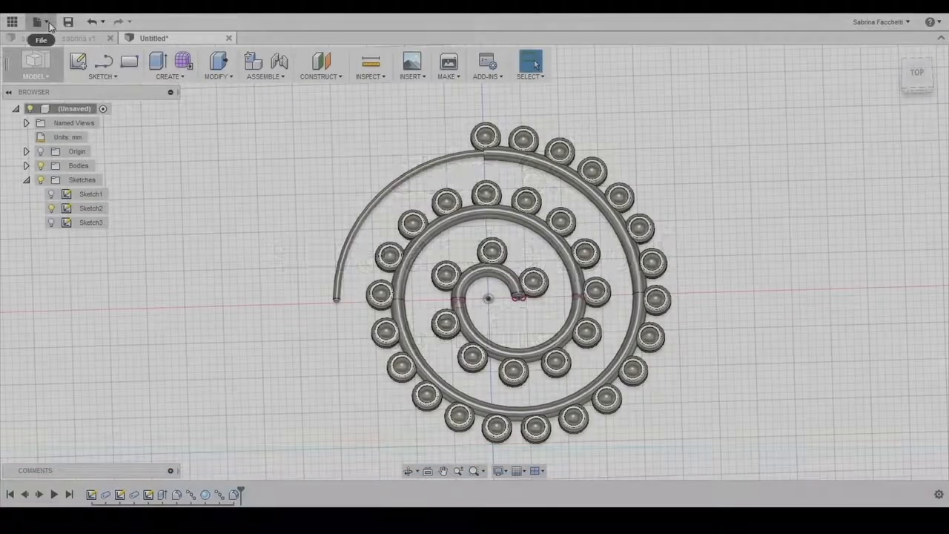
Save the design to the cloud project as 'spiral earring'
{"action": "left_click", "coordinate": [38, 20]}
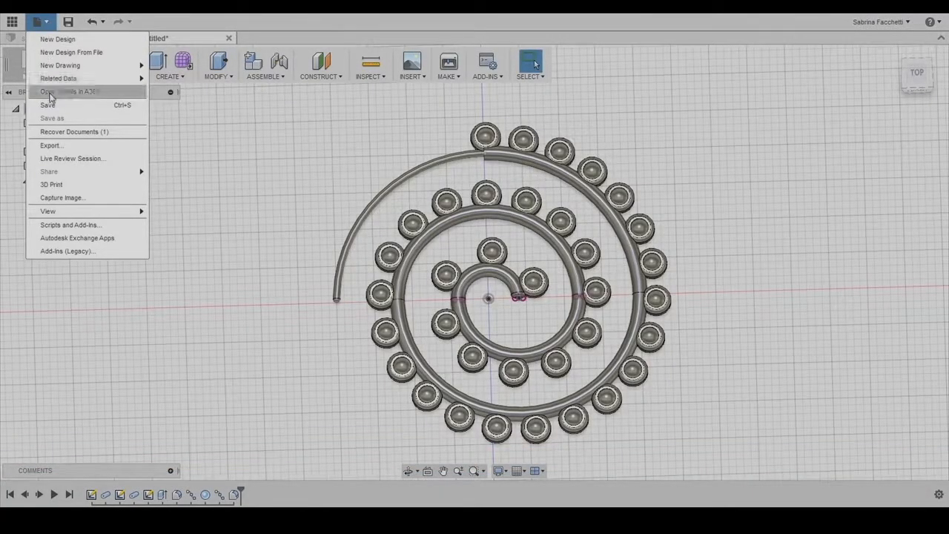
{"action": "left_click", "coordinate": [48, 103]}
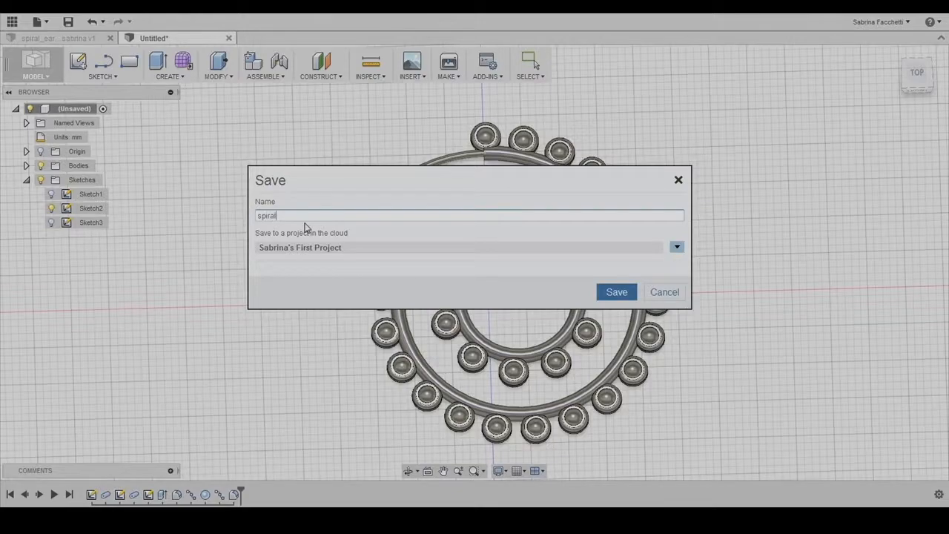
{"action": "type", "text": "earr"}
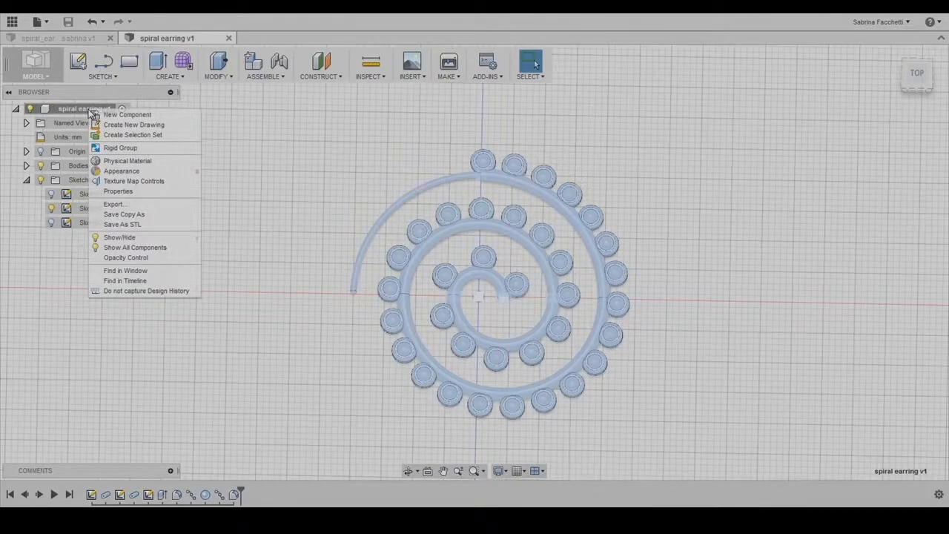
Export the earring body as a binary STL and bring up the file location picker
{"action": "left_click", "coordinate": [122, 224]}
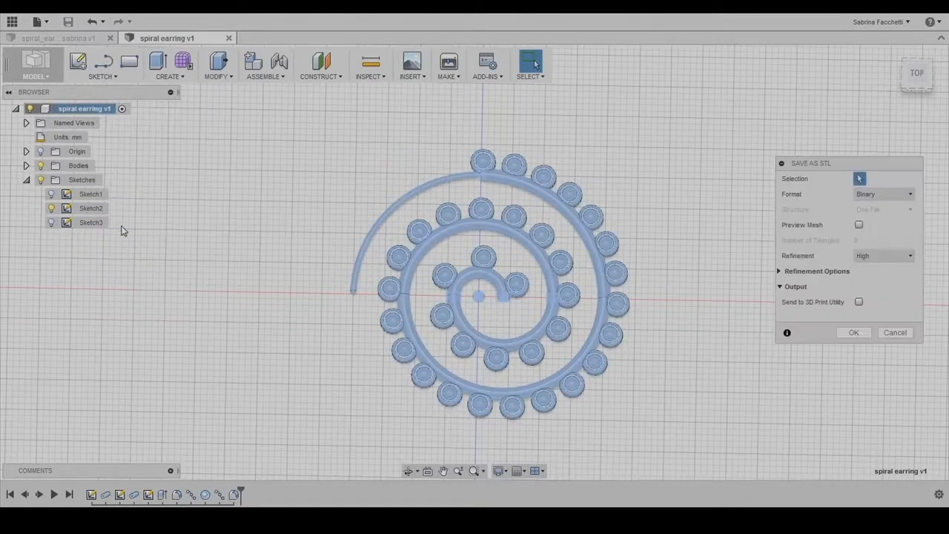
{"action": "left_click", "coordinate": [854, 332]}
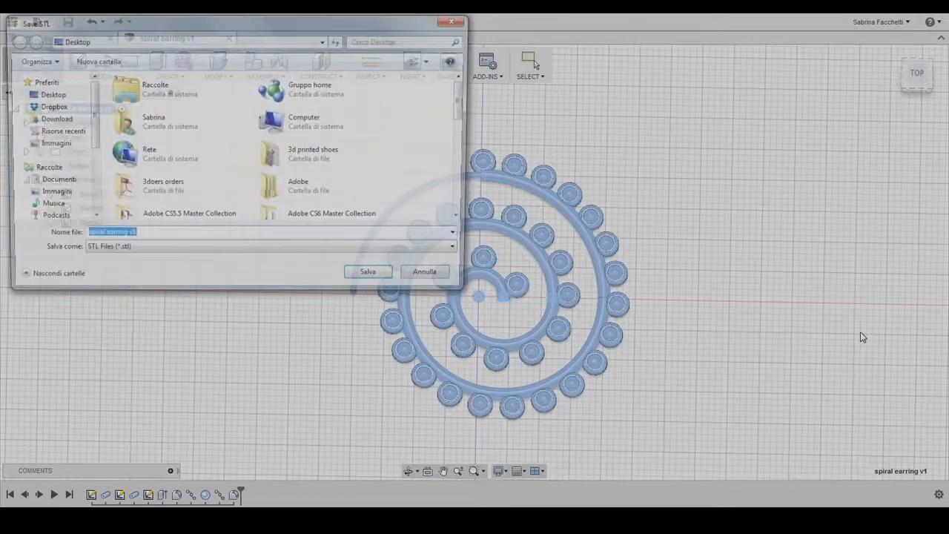